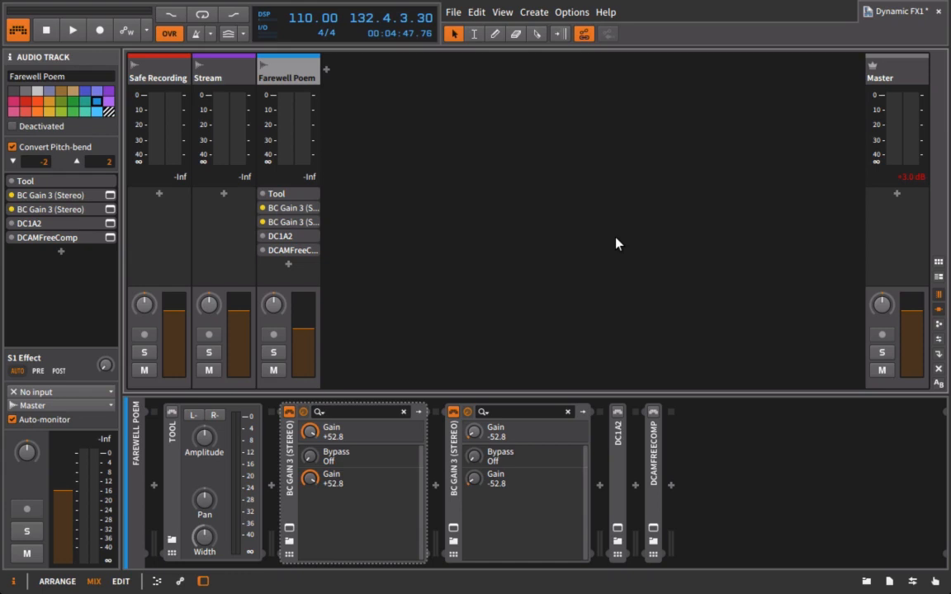
mouse_move(936, 326)
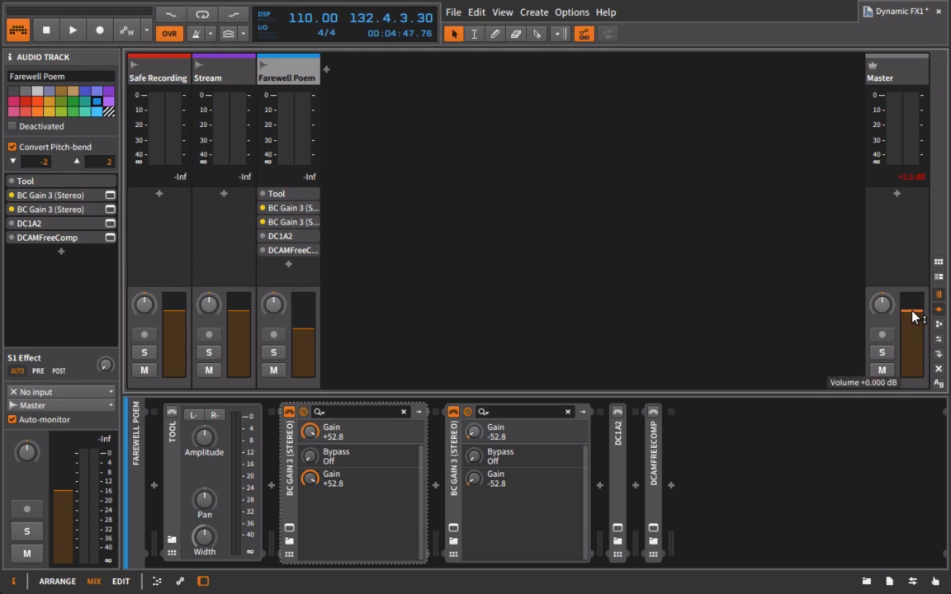
mouse_move(355, 488)
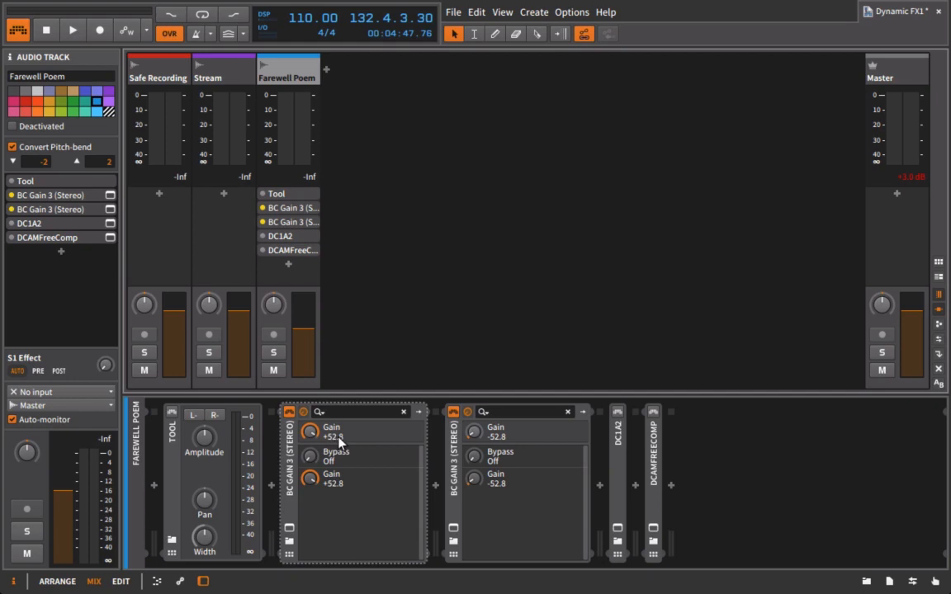
mouse_move(485, 453)
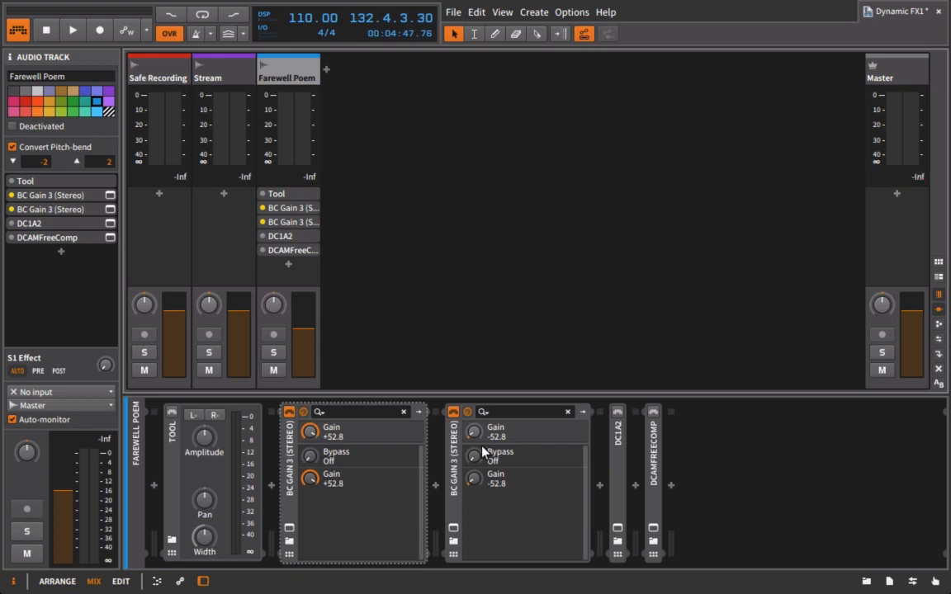
Play Farewell Poem while setting the second BC Gain 3 Gain to -42.0 dB.
left_click(73, 31)
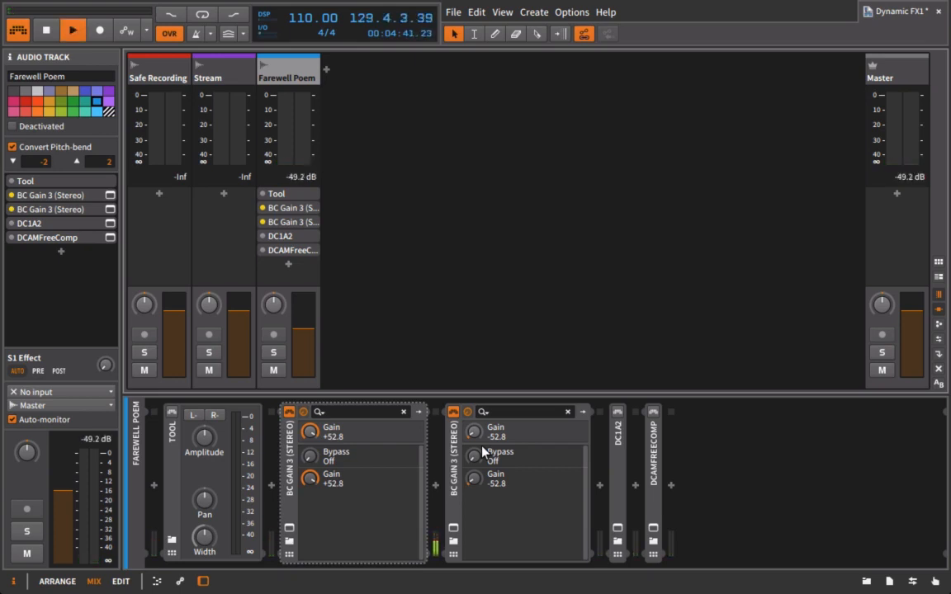
left_click(72, 31)
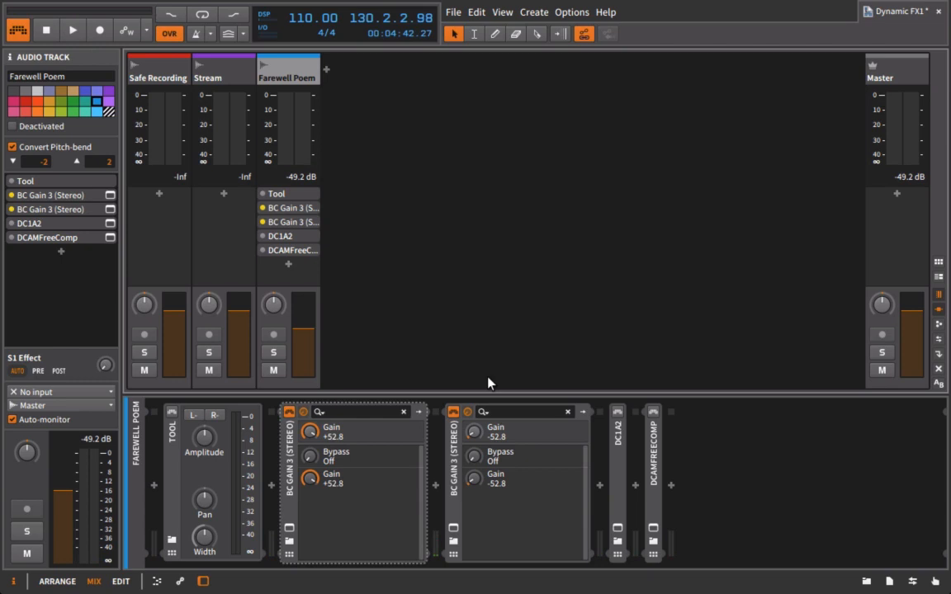
mouse_move(458, 446)
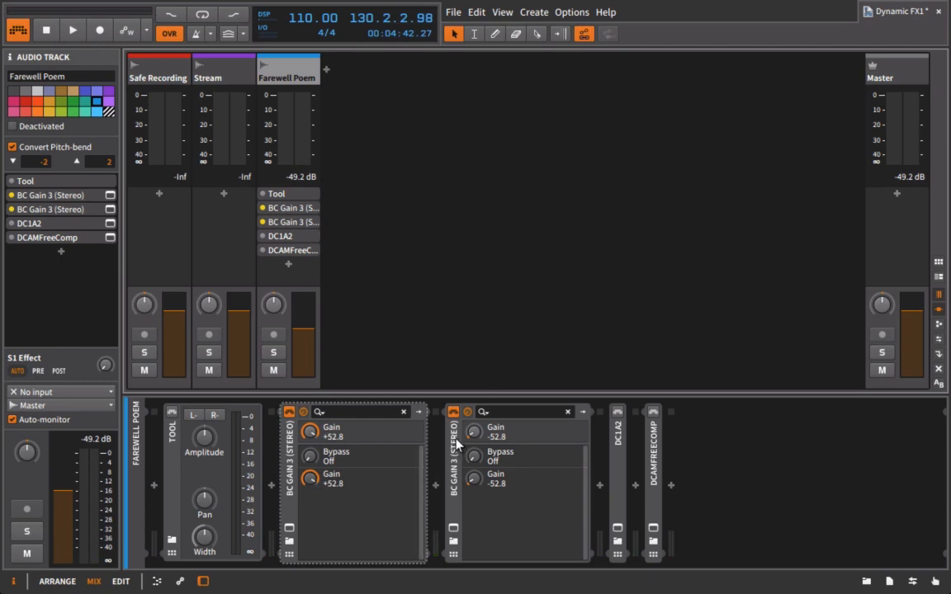
mouse_move(442, 410)
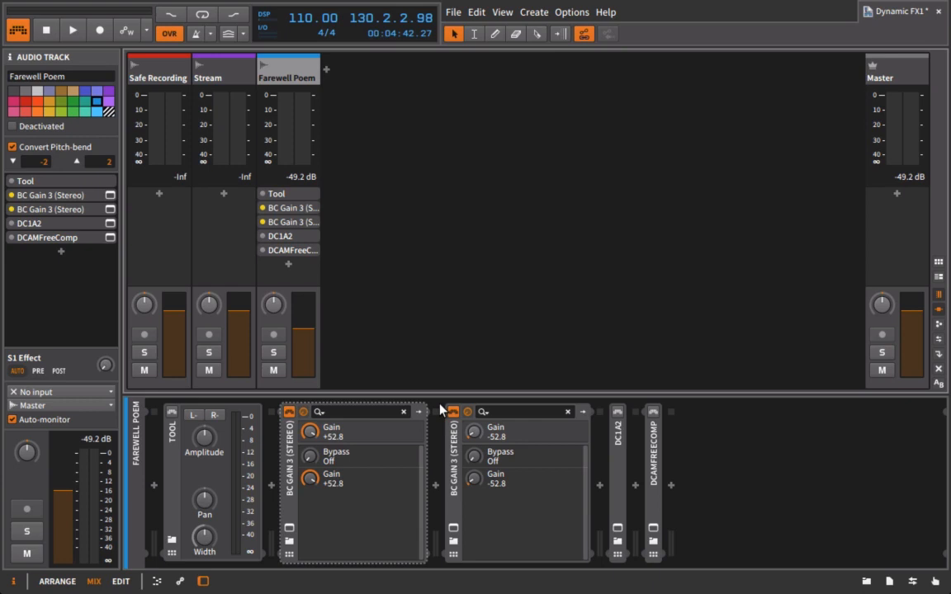
left_click(73, 31)
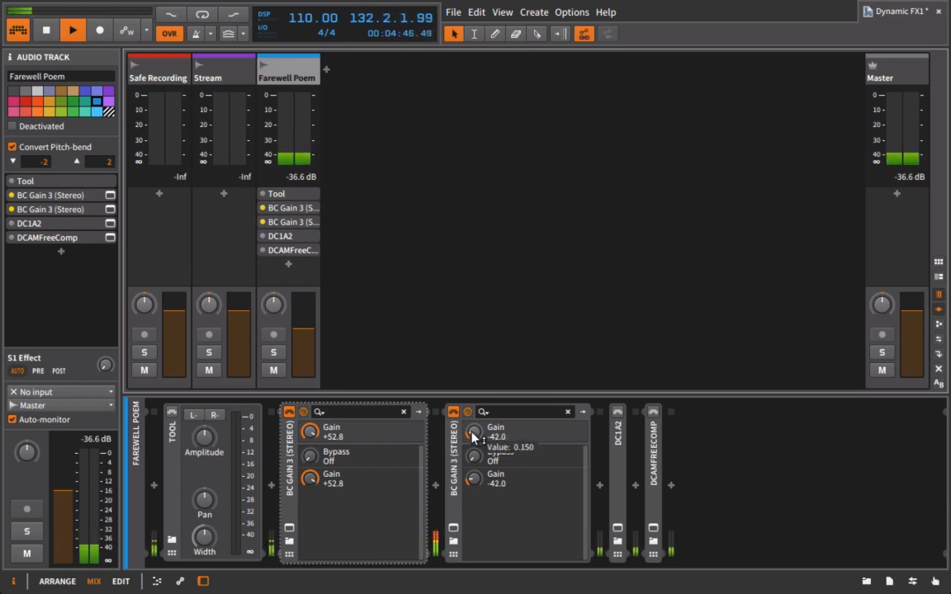
left_click(72, 30)
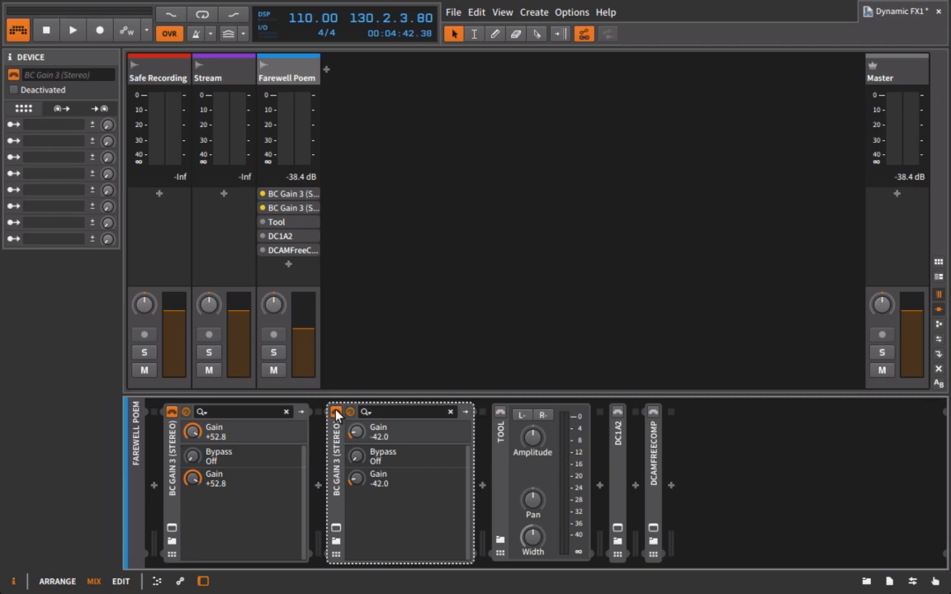
mouse_move(862, 578)
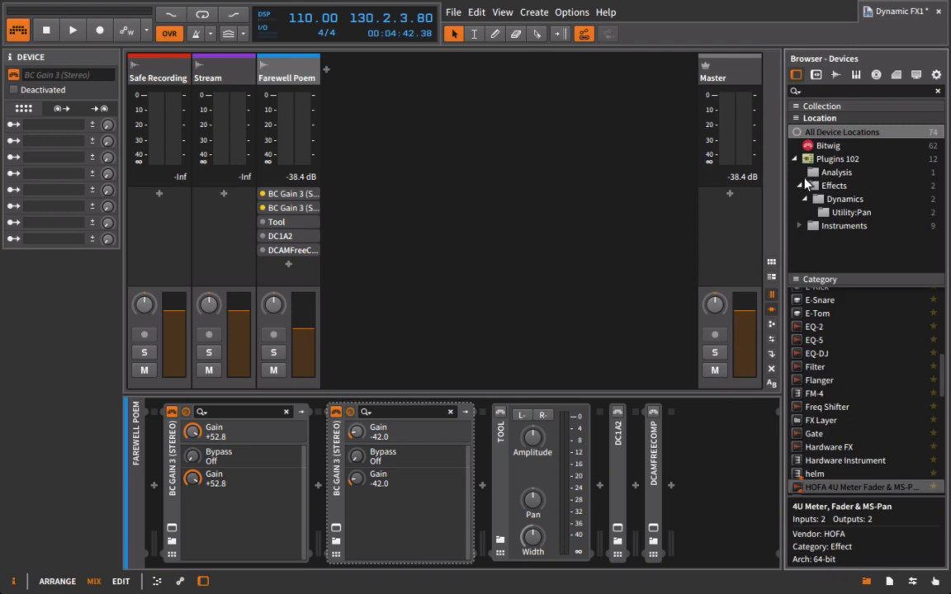
Narrow the device browser to the Plugins > Effects > Dynamics > Utility:Pan folder.
left_click(851, 212)
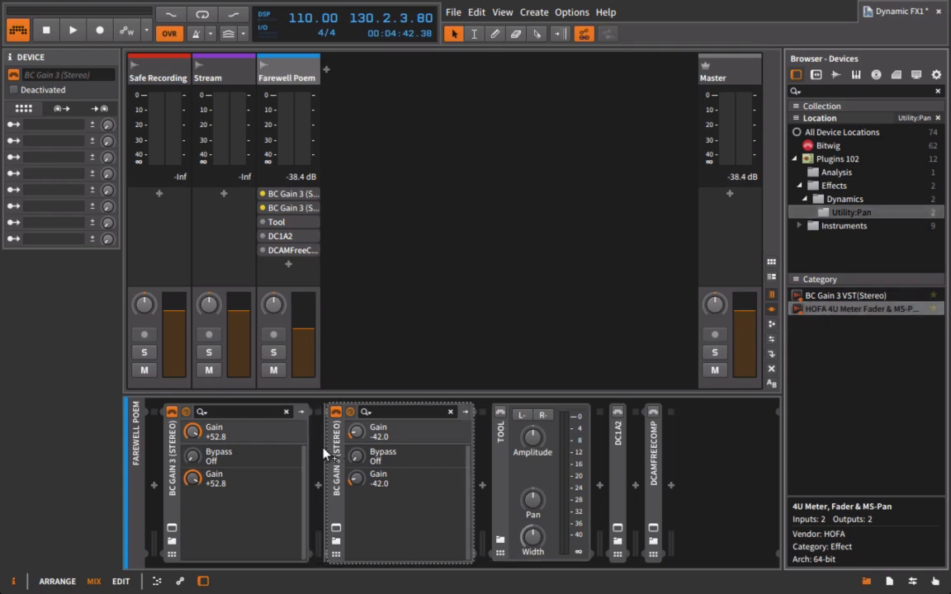
mouse_move(605, 481)
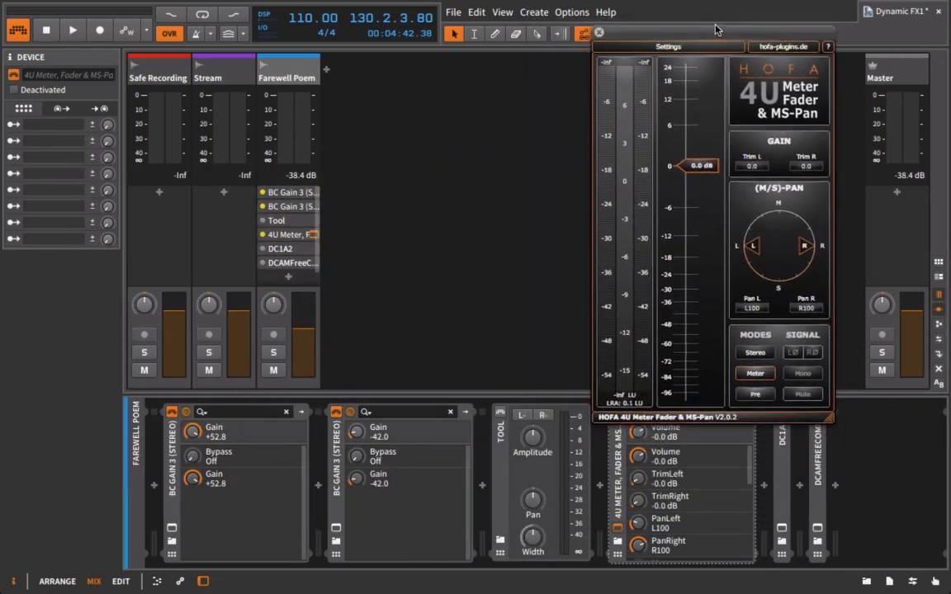
Move the HOFA meter window lower, adjust Tool's Amplitude during playback, then close the meter window.
left_click_drag(710, 30, 440, 38)
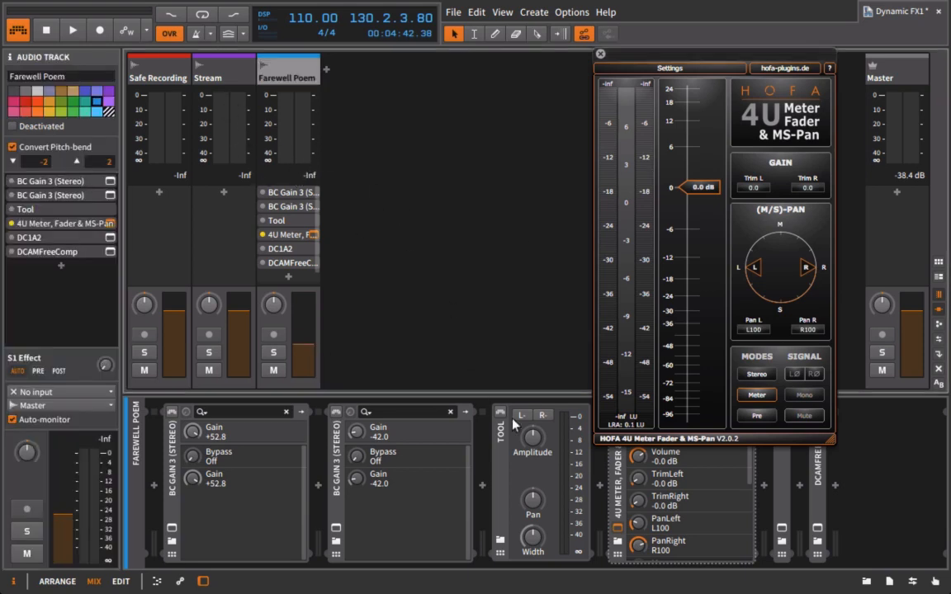
mouse_move(568, 456)
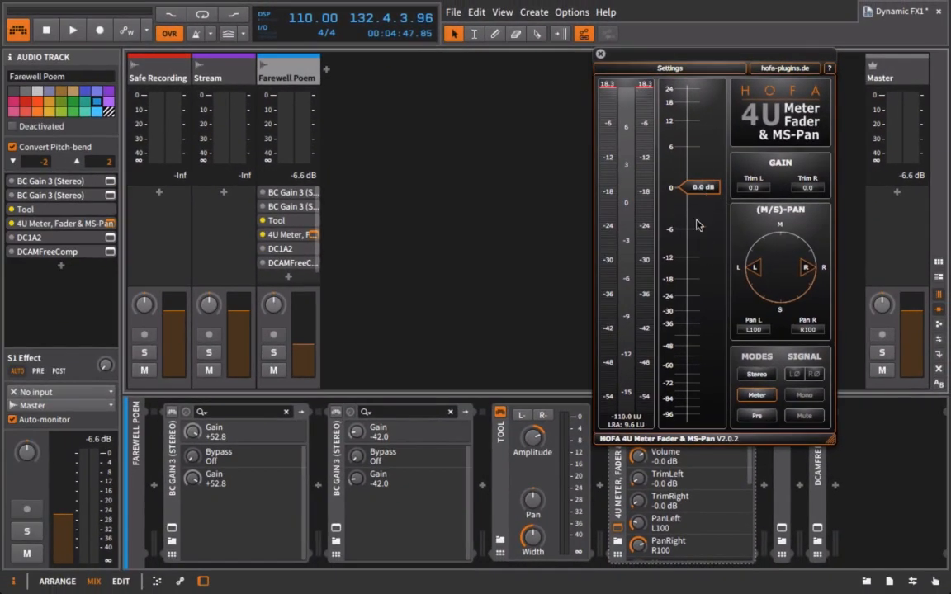
mouse_move(743, 193)
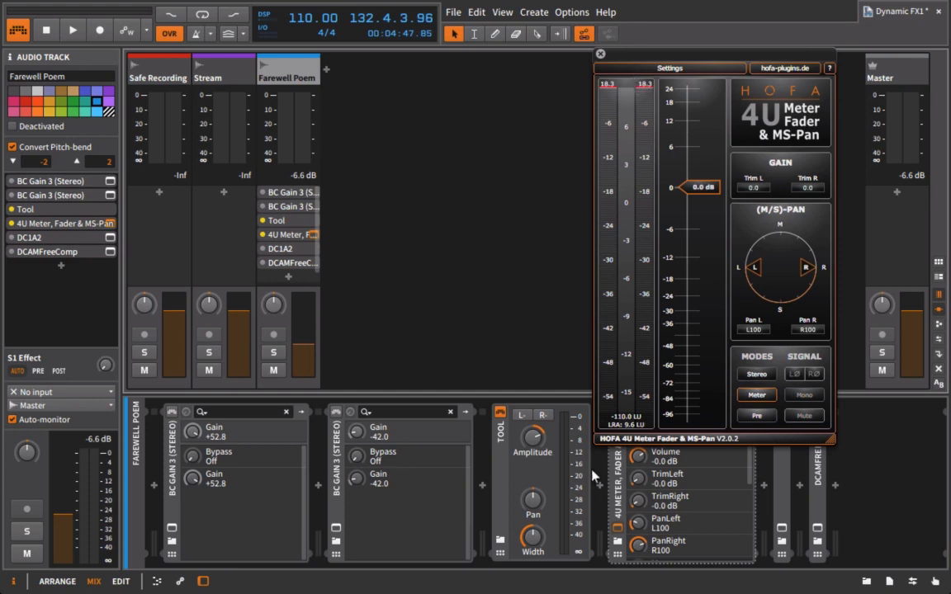
mouse_move(533, 452)
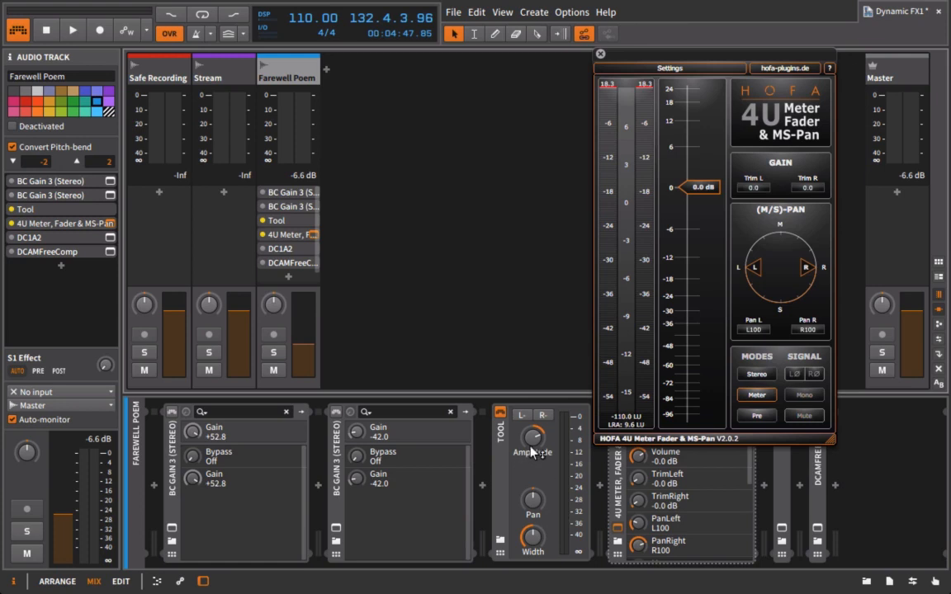
left_click(72, 31)
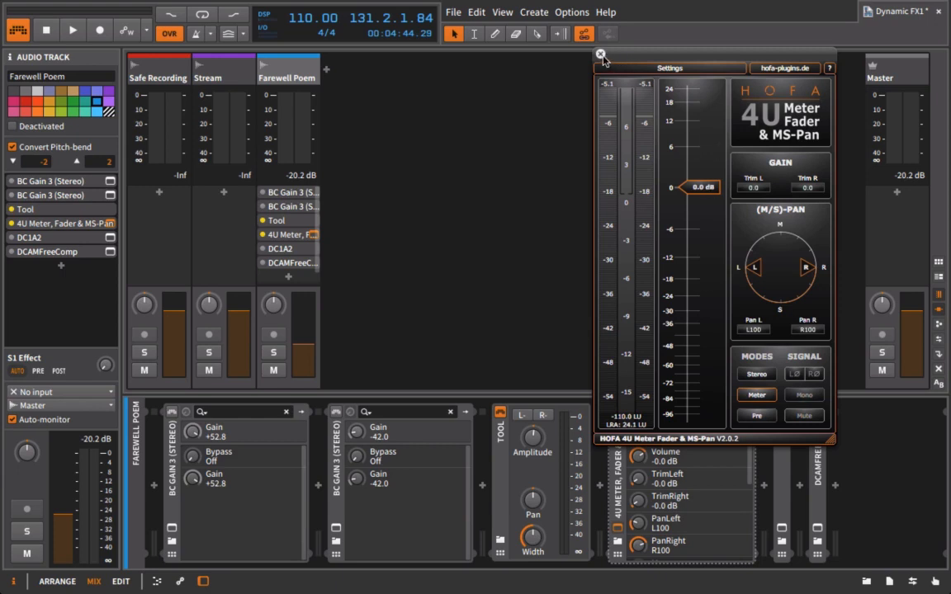
left_click(599, 55)
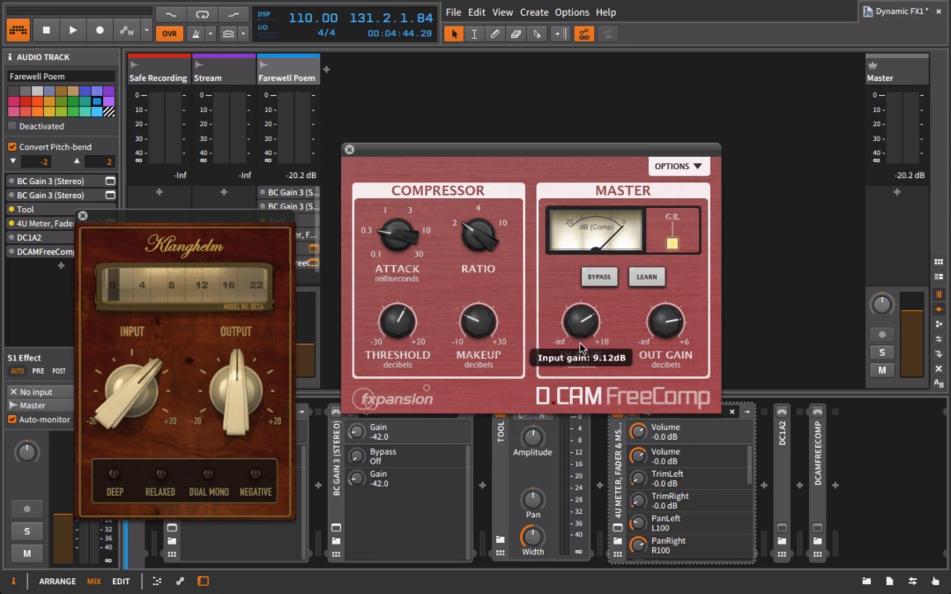
mouse_move(485, 189)
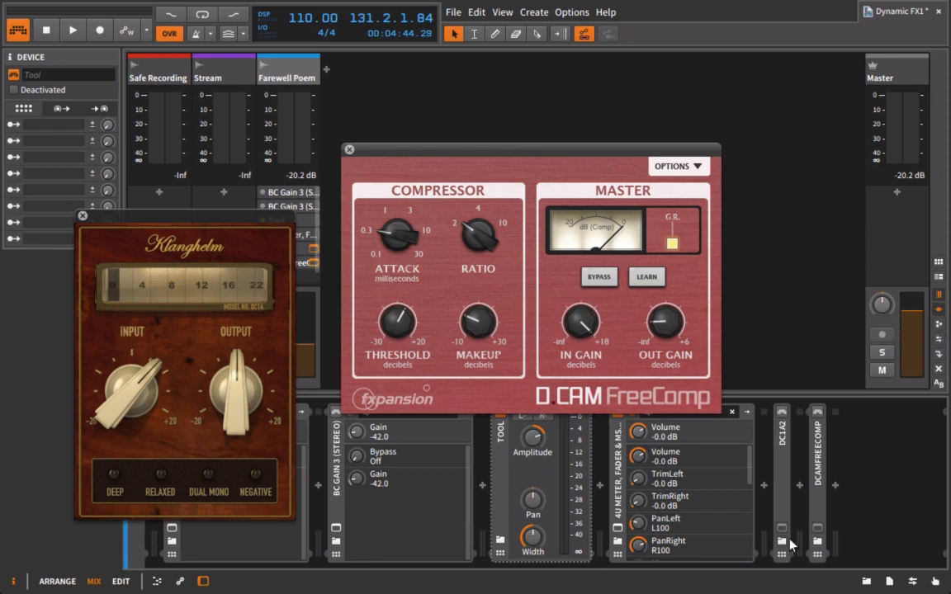
mouse_move(853, 538)
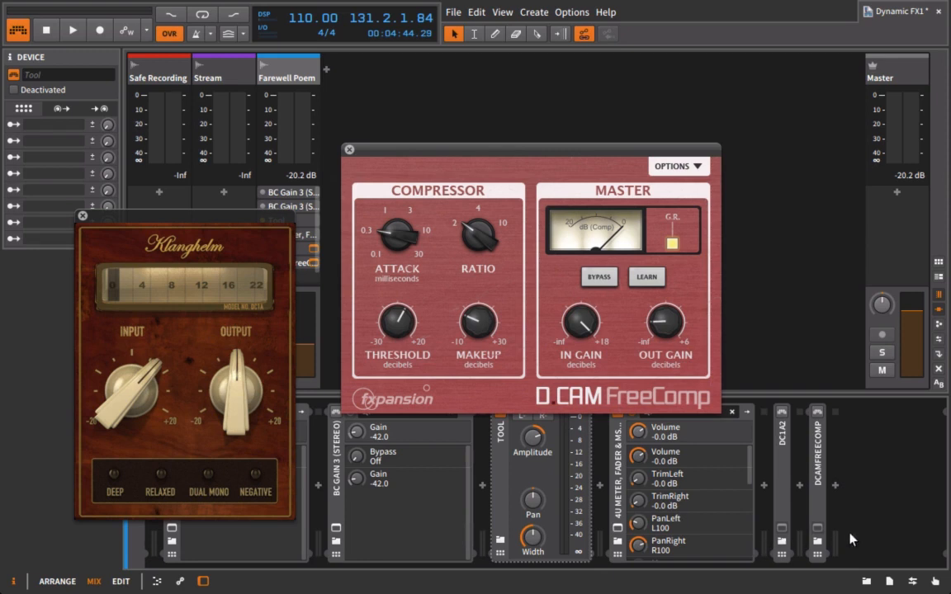